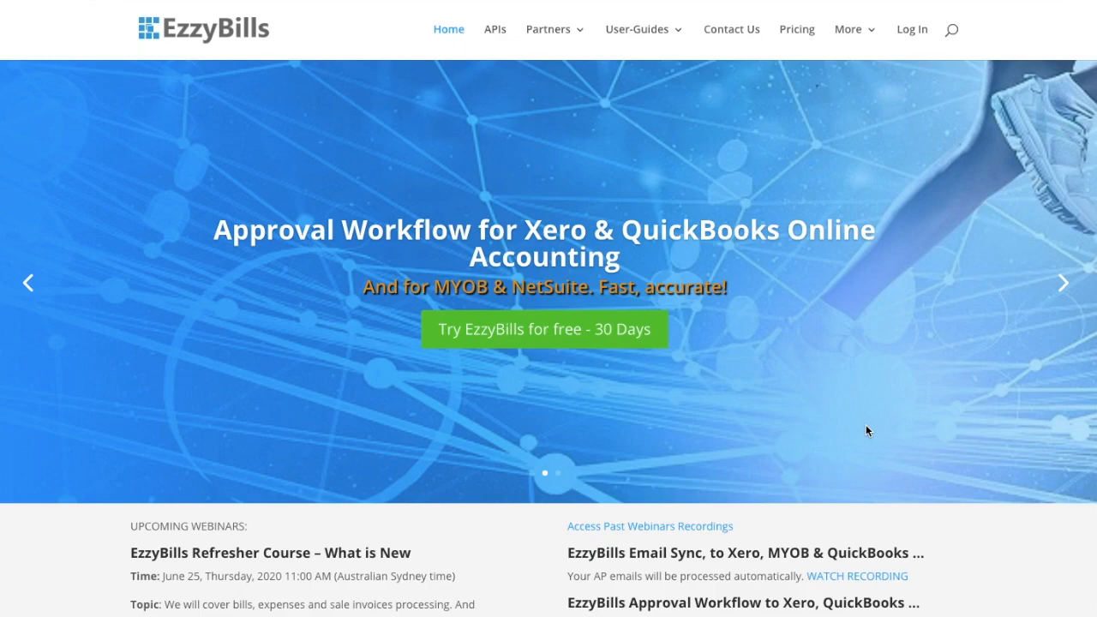
mouse_move(577, 329)
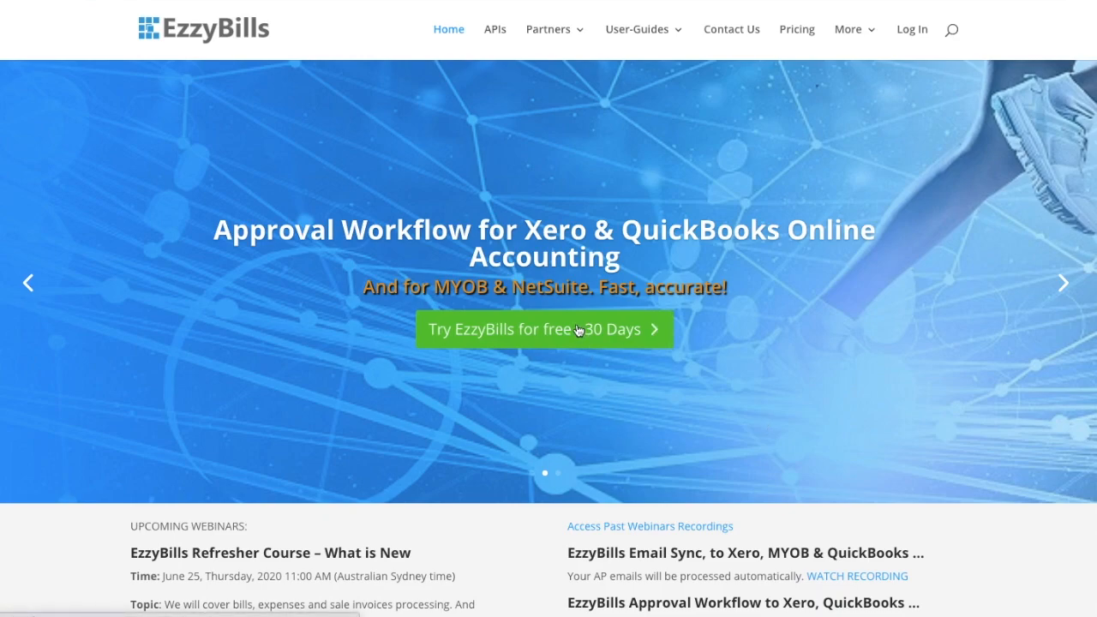
click(545, 329)
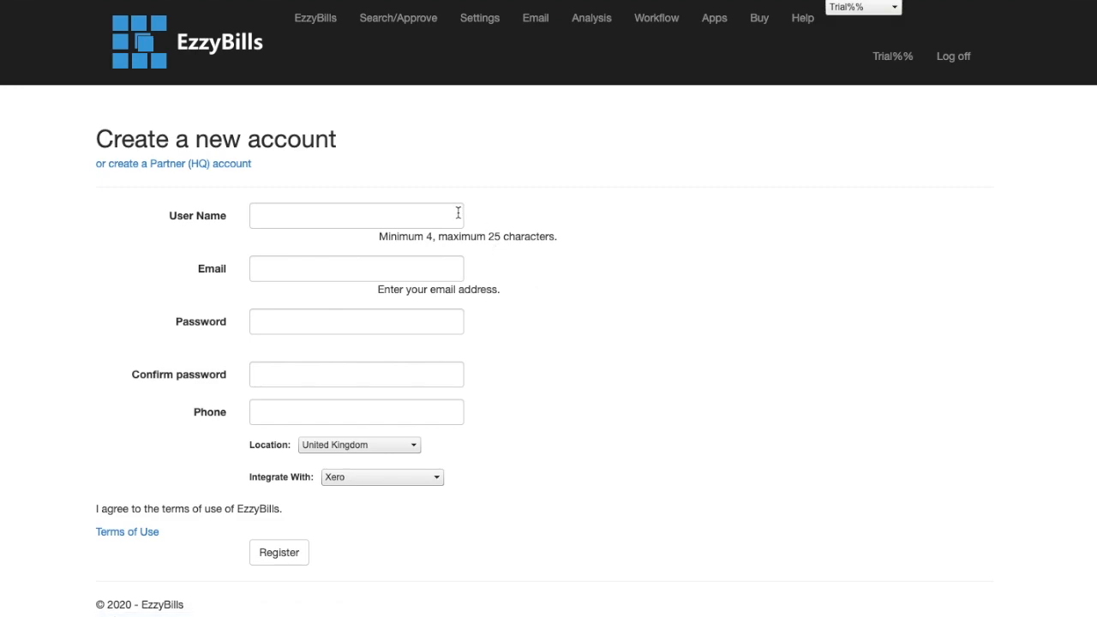
click(357, 216)
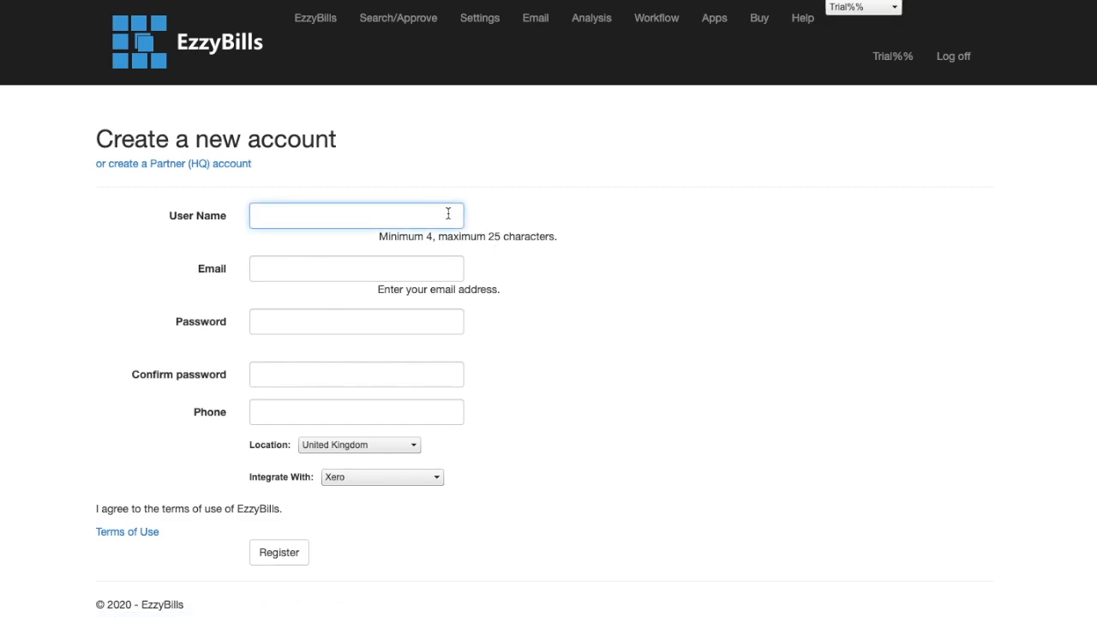
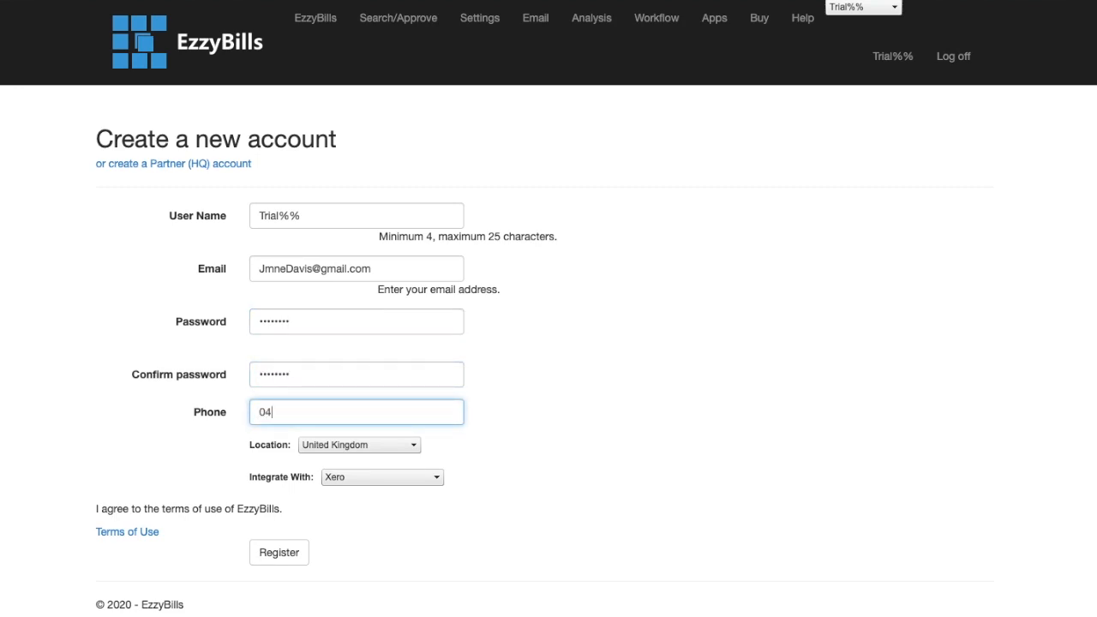
Choose Australia as location, QuickBooks Online as integration, and register the account.
click(358, 444)
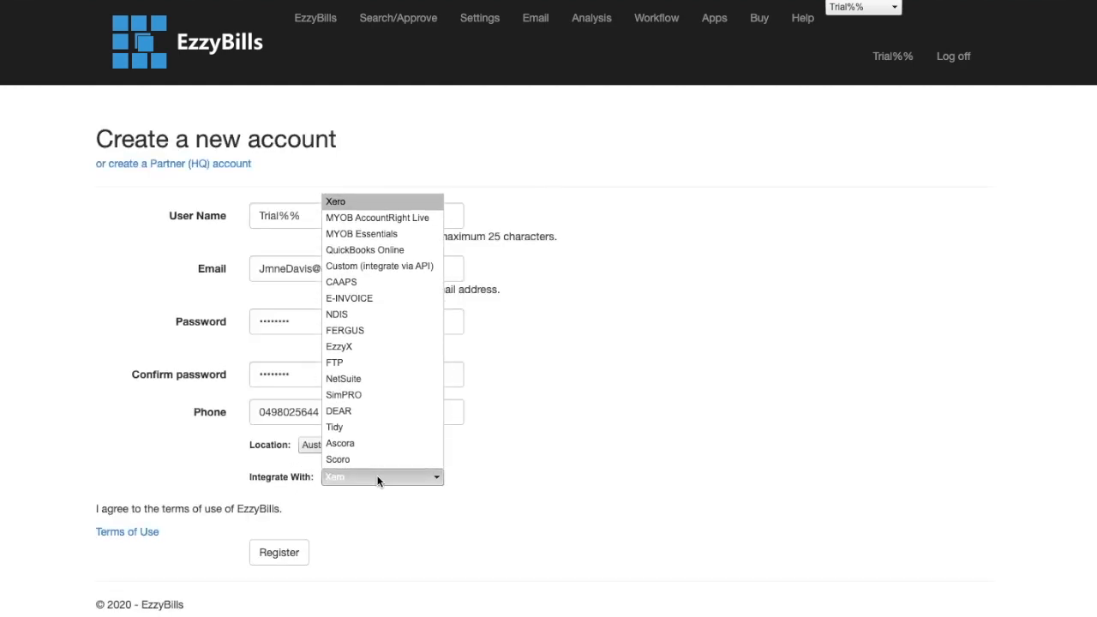
click(363, 250)
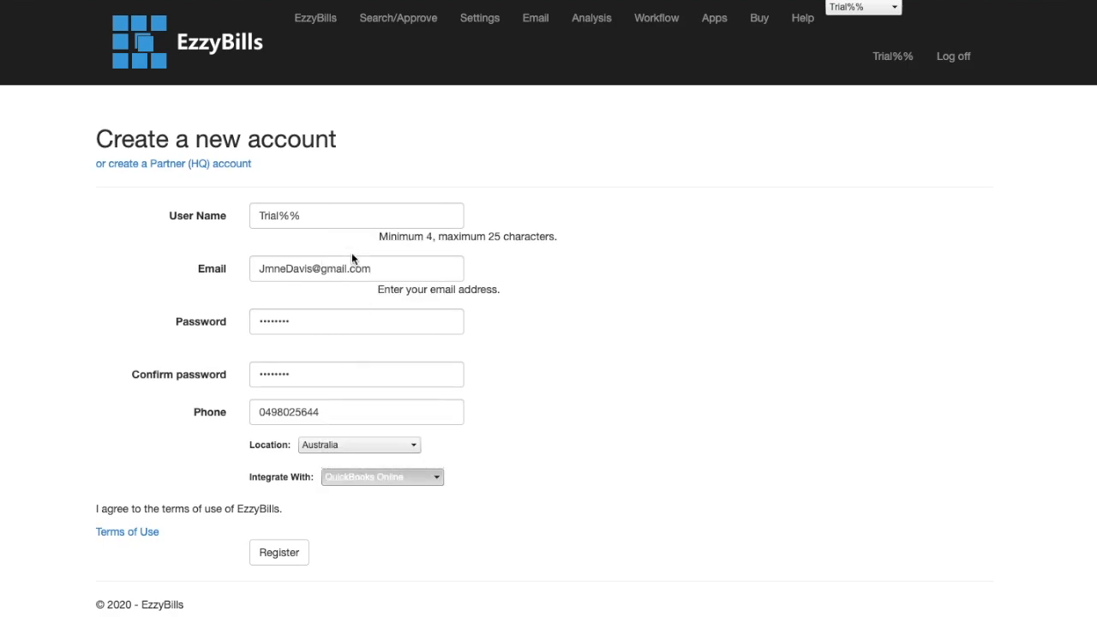
click(277, 552)
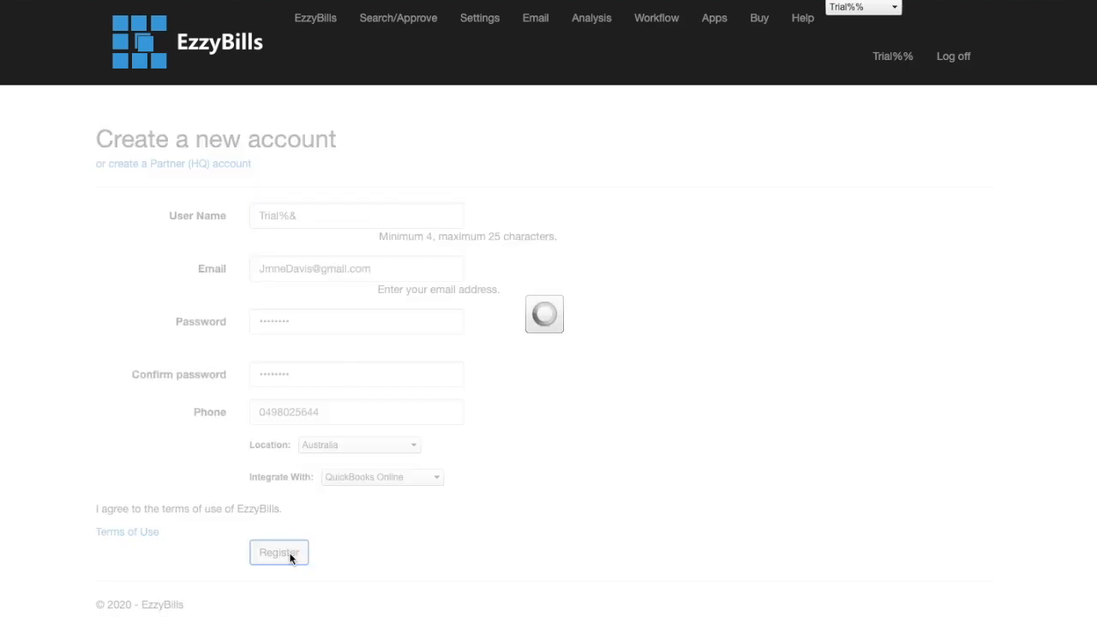
Let registration complete so the new account's home page with the bill drop area loads.
click(278, 552)
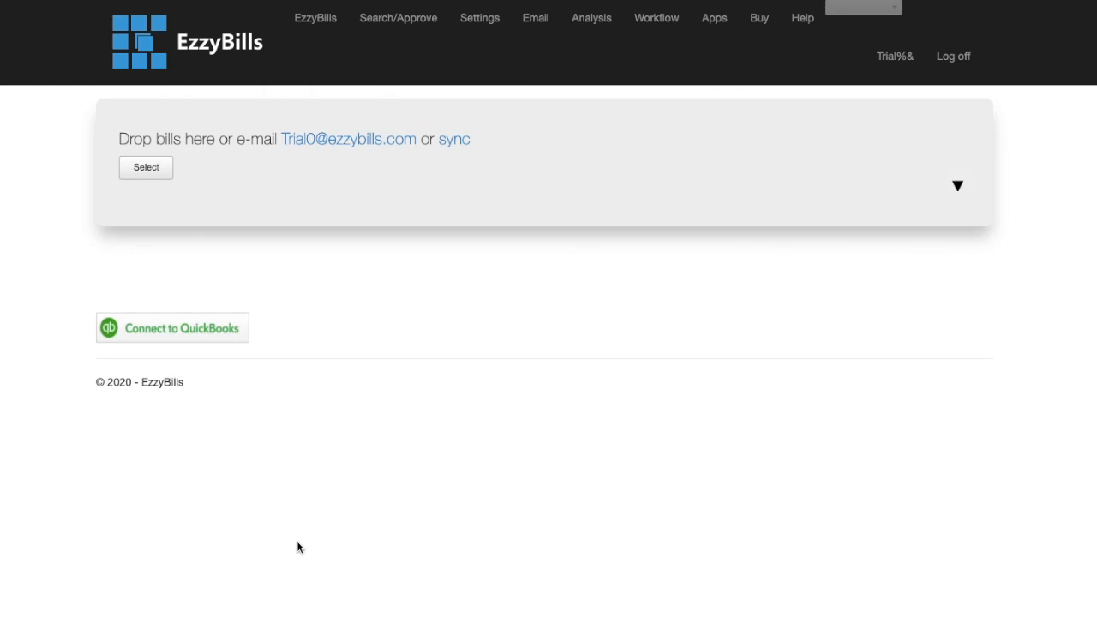
mouse_move(171, 333)
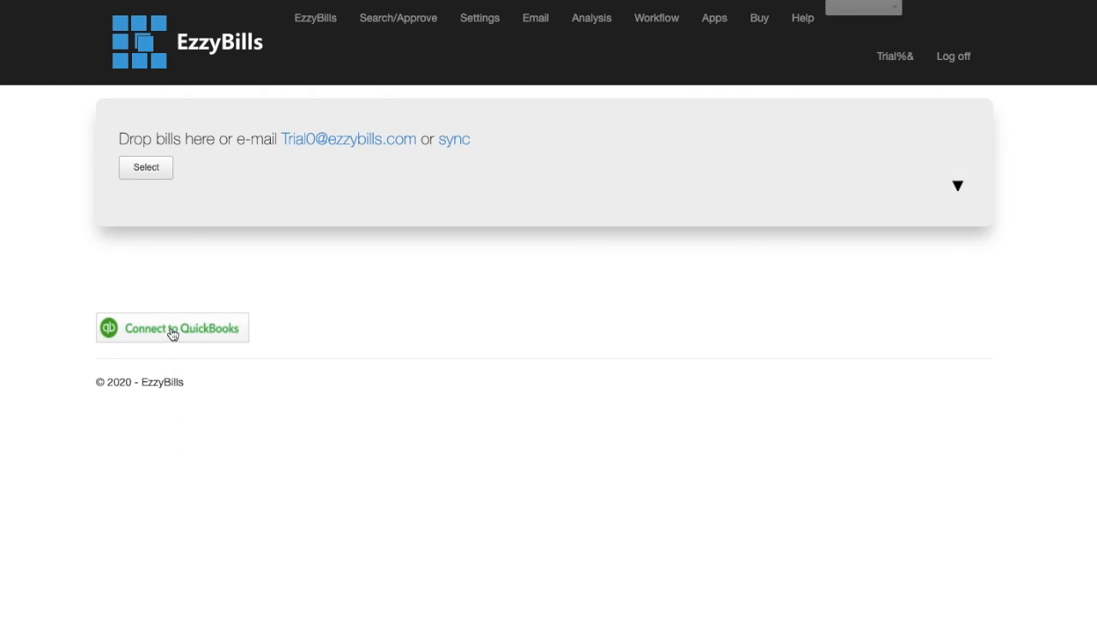
click(172, 327)
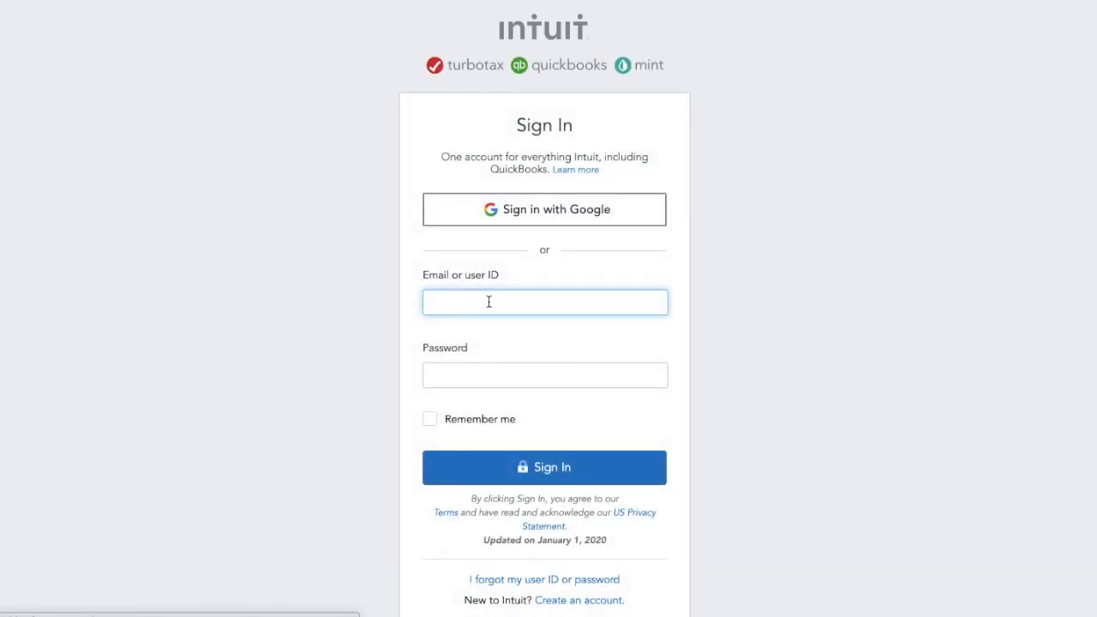
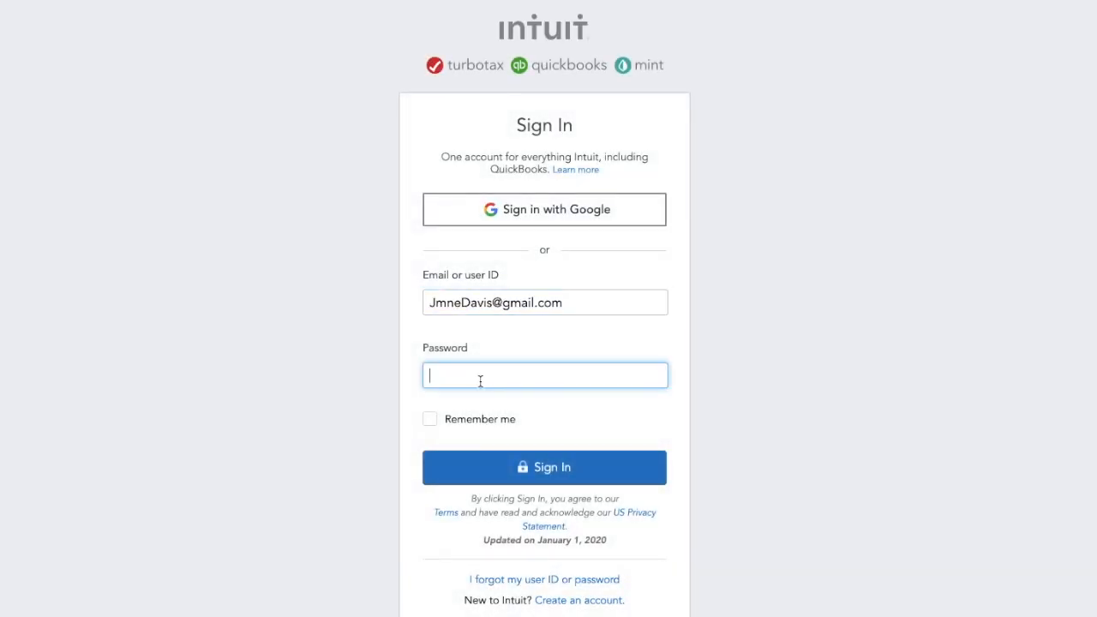
click(544, 466)
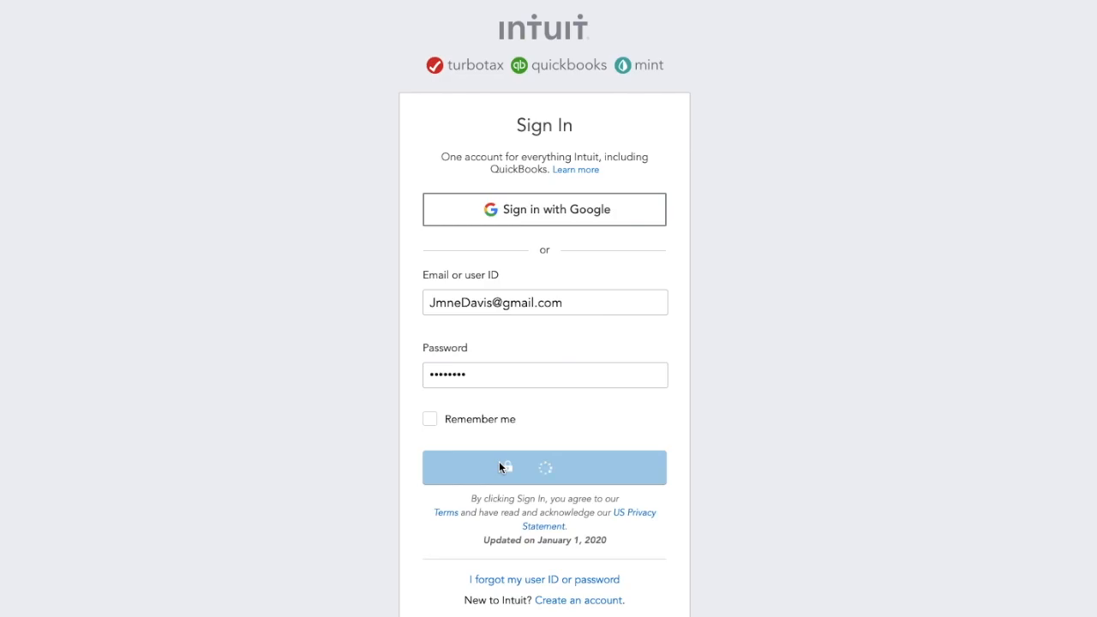
click(545, 466)
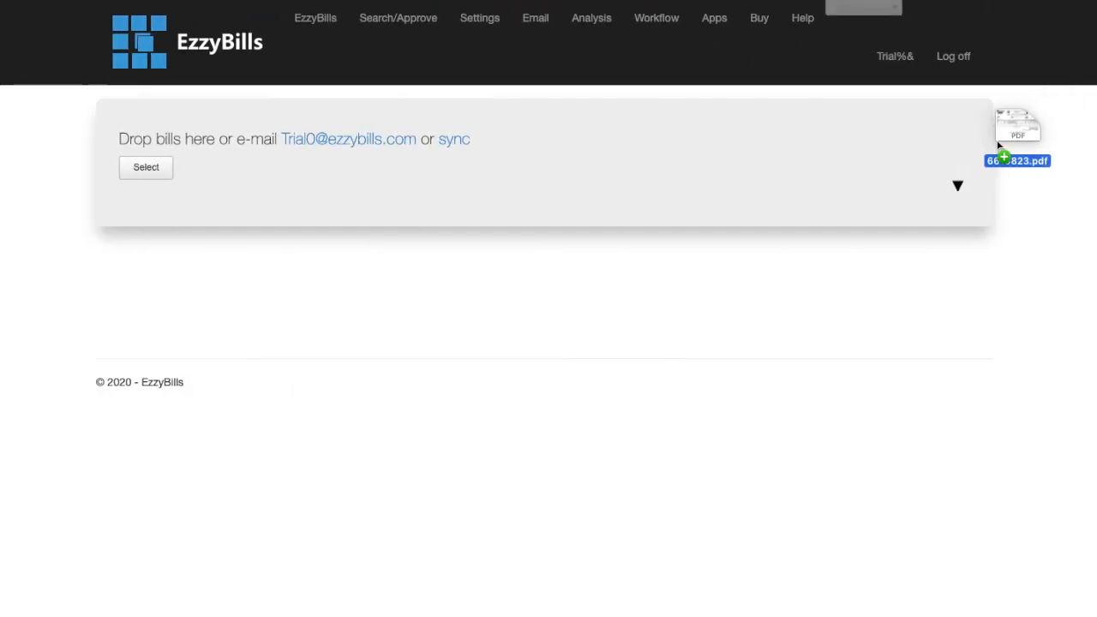
Drop the PDF invoice onto the upload area so it exports as a BUNNINGS GROUP LIMITED bill for $128.38.
drag(1018, 128, 545, 162)
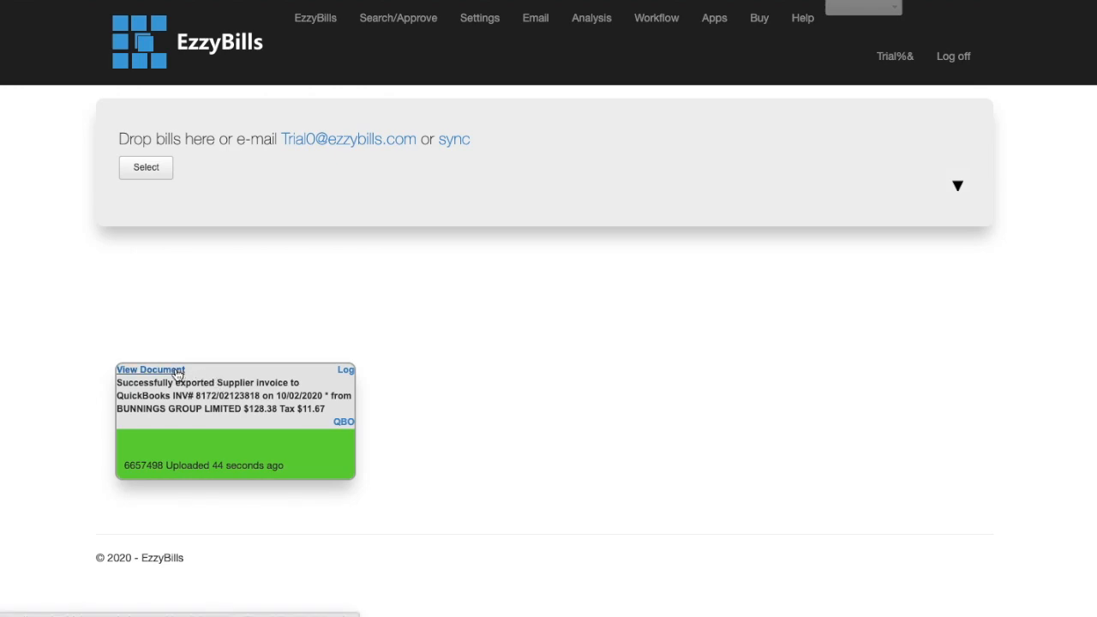
click(150, 371)
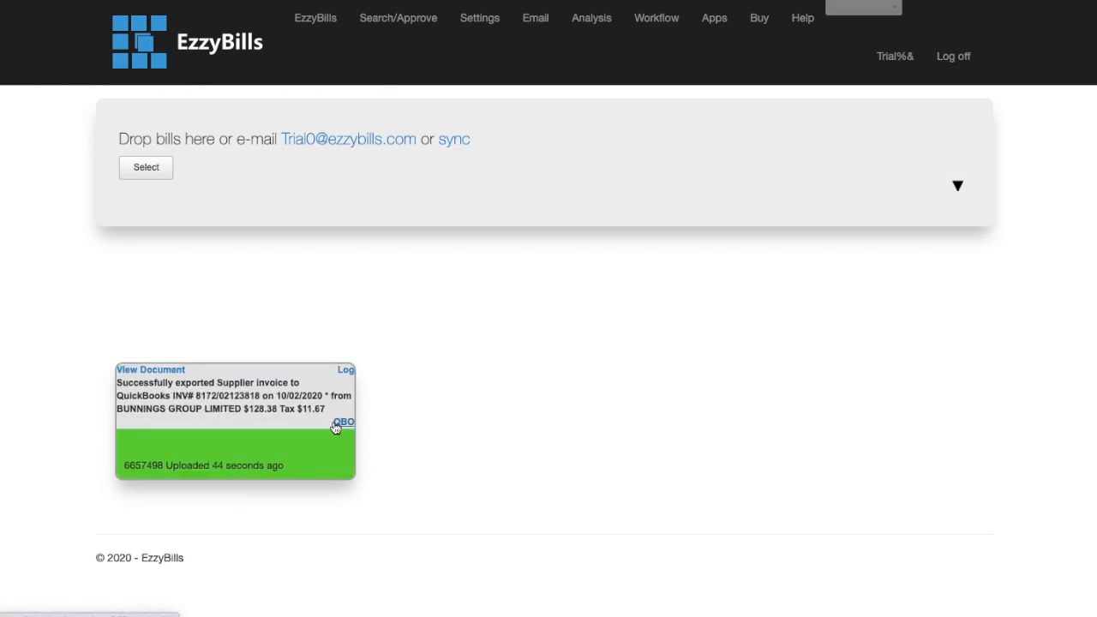
click(343, 422)
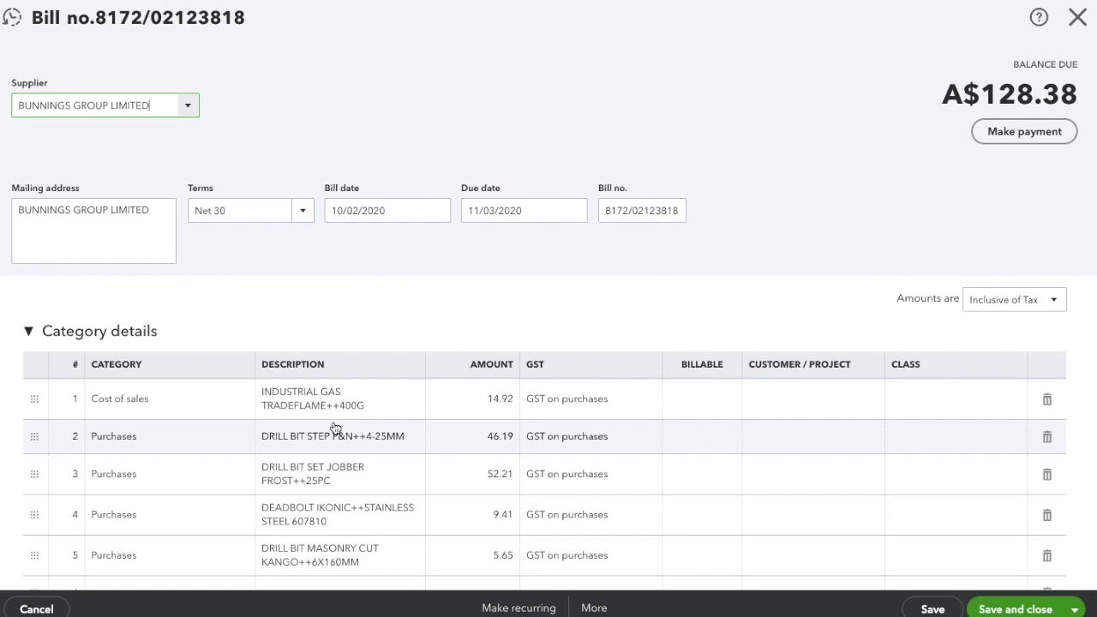
scroll(down, 3)
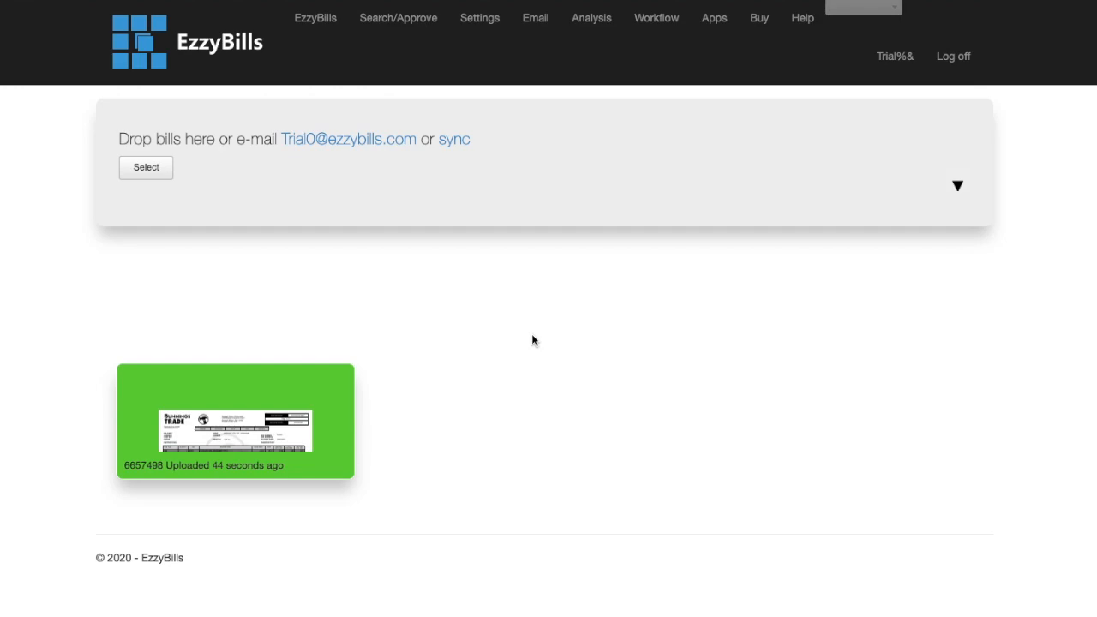
mouse_move(360, 154)
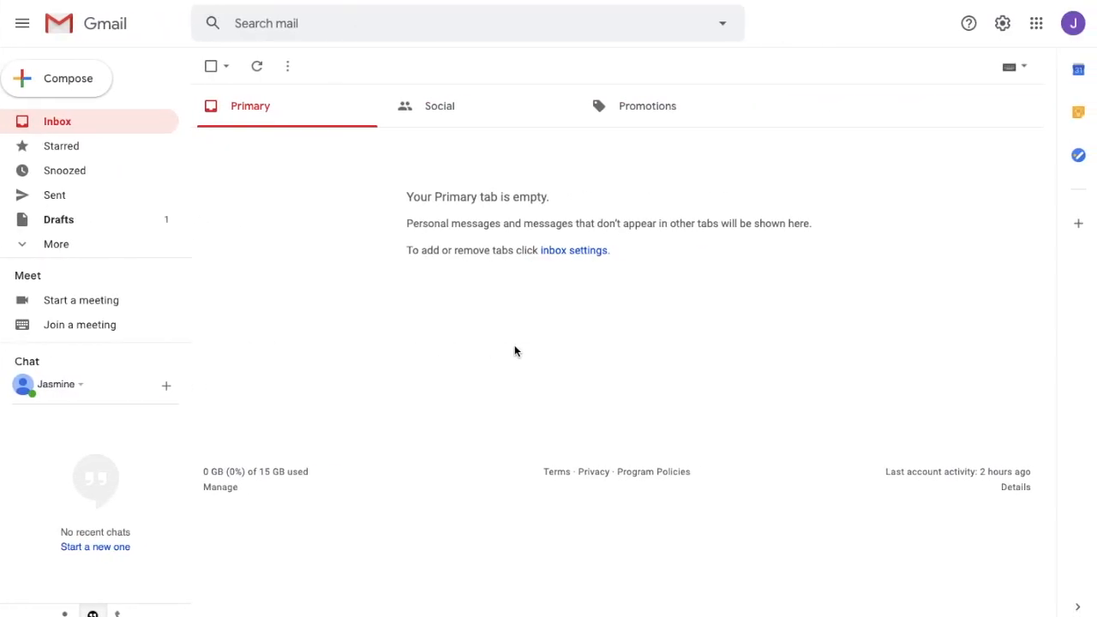
click(56, 79)
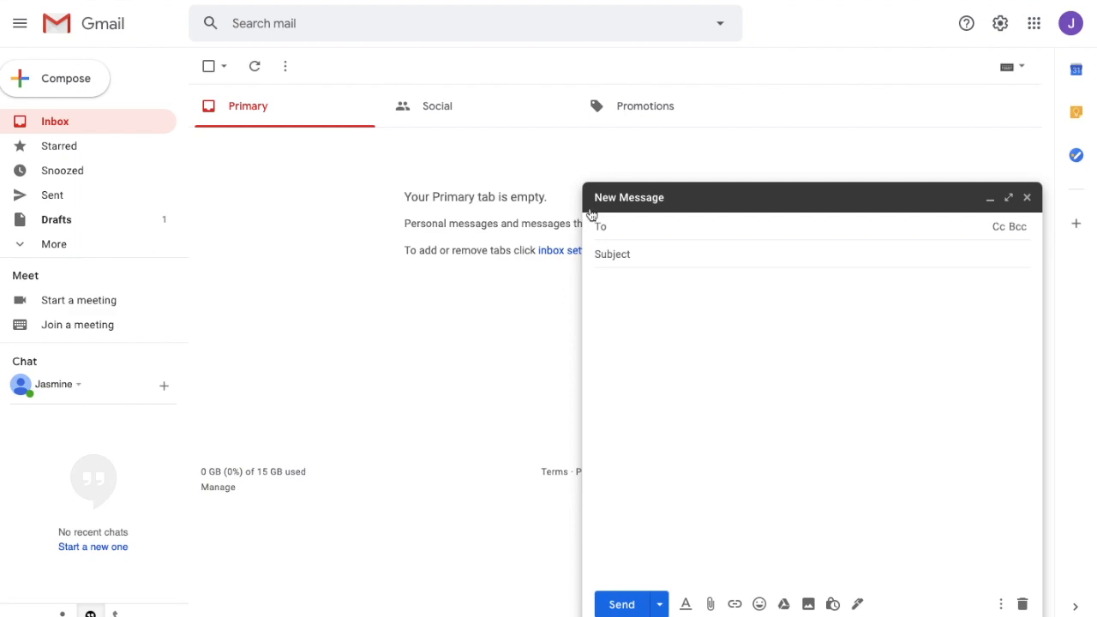
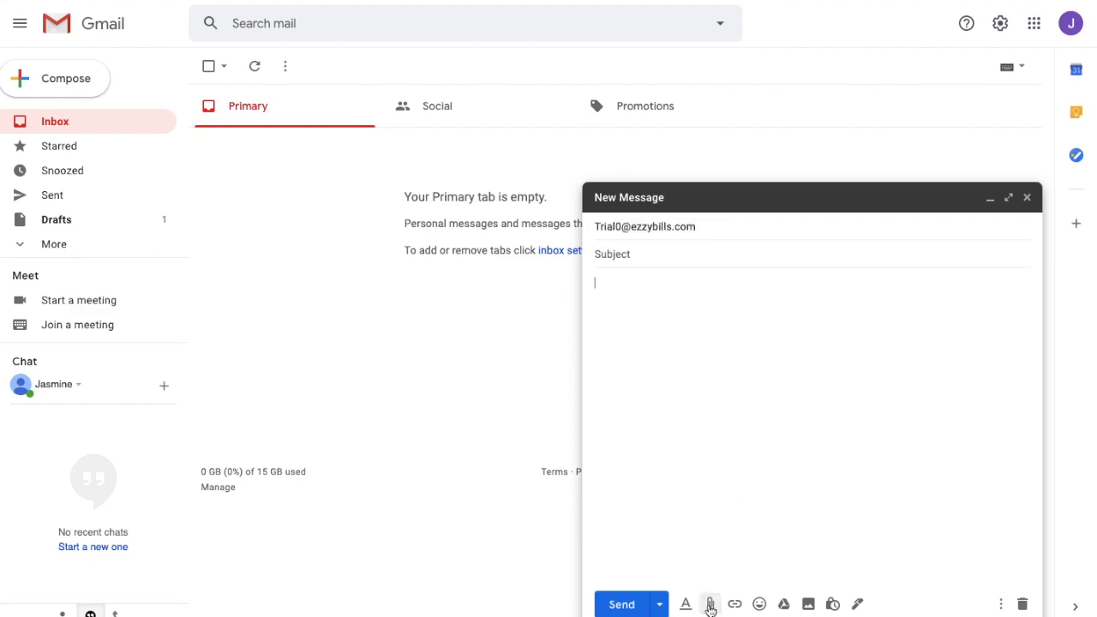
click(710, 603)
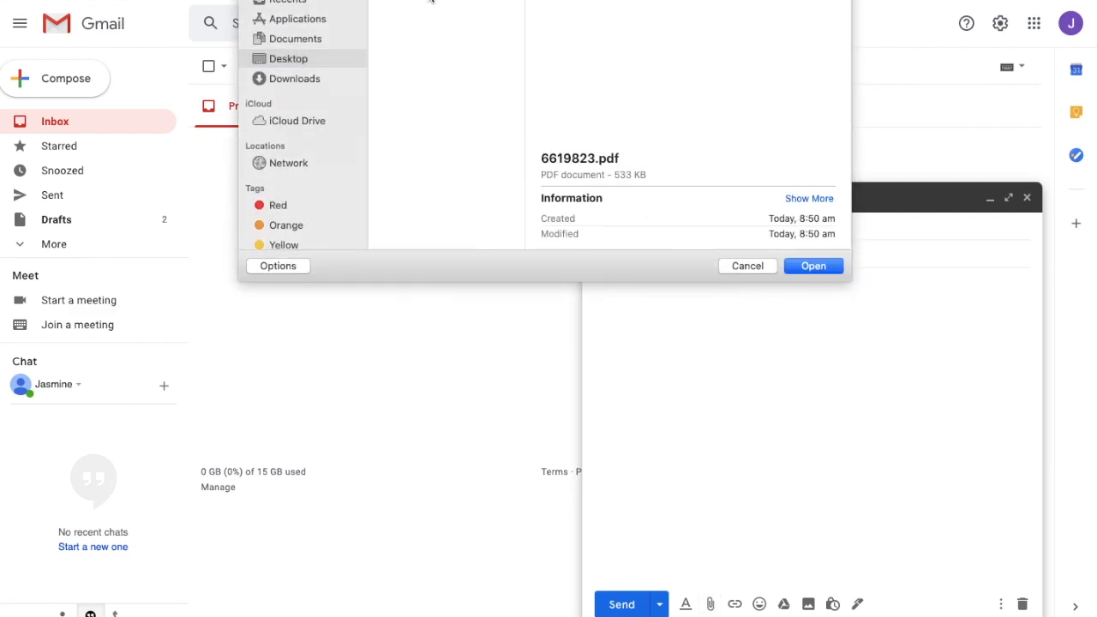
click(812, 265)
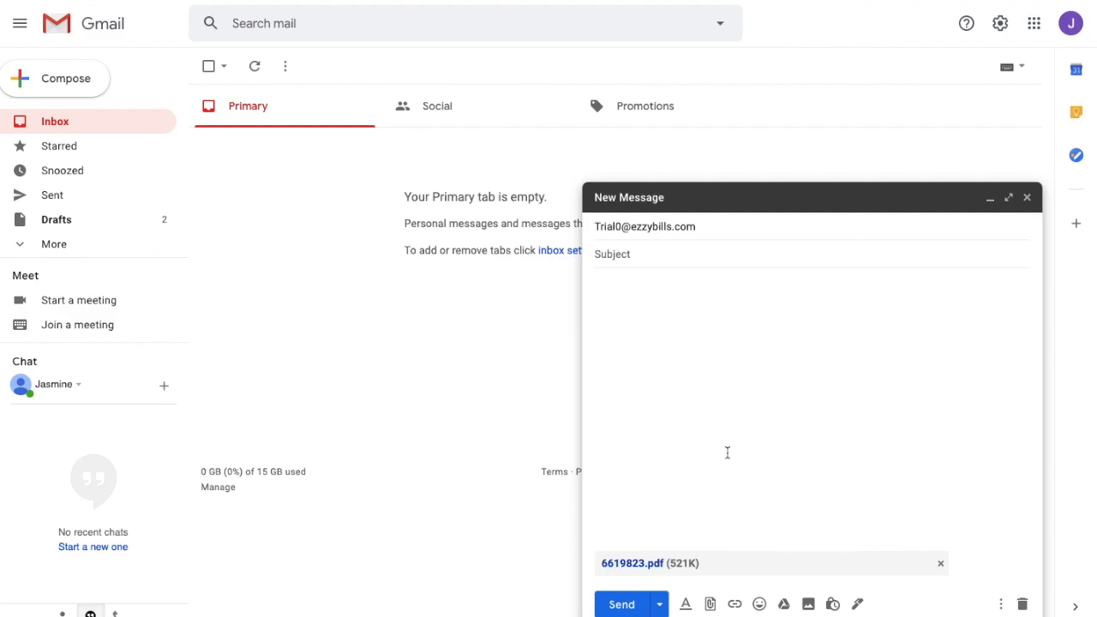
click(621, 604)
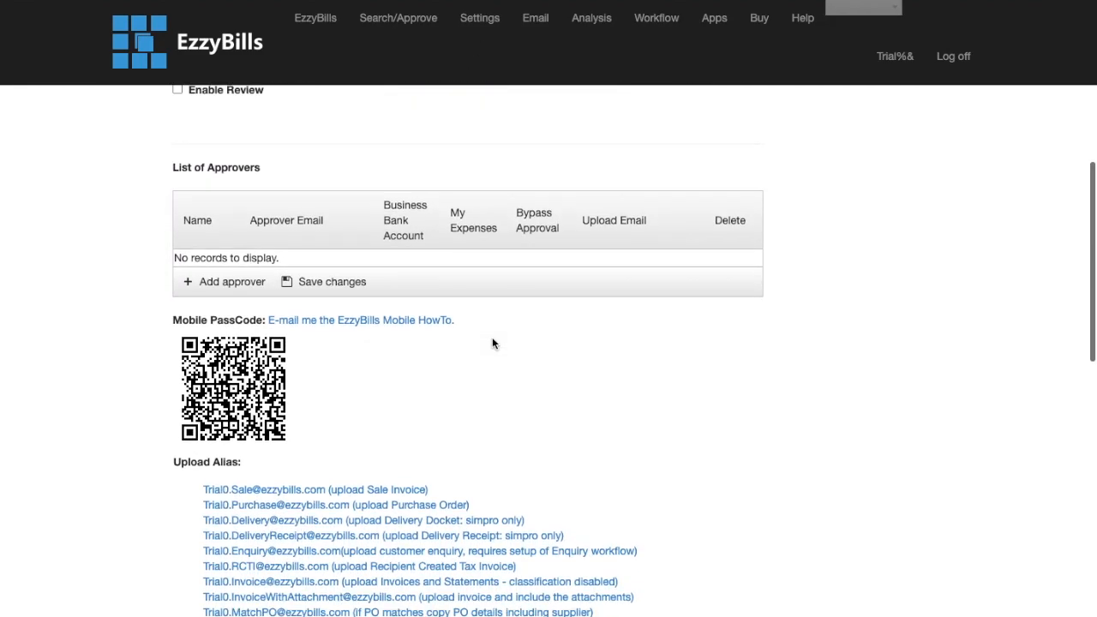
Scroll the Settings page through the approvers and upload alias sections.
scroll(down, 3)
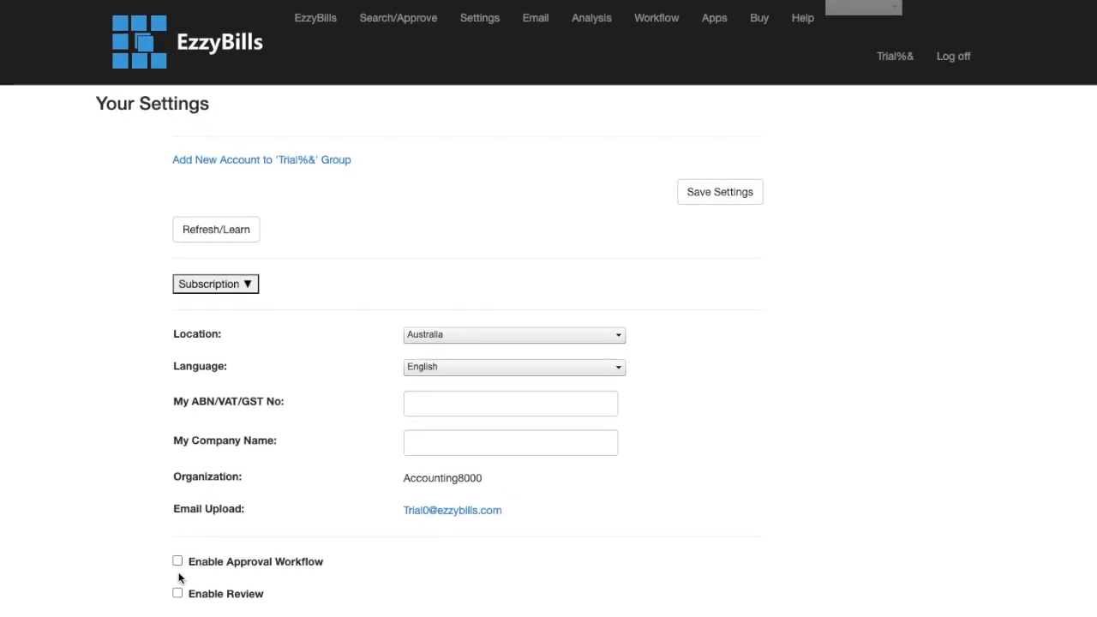
click(178, 561)
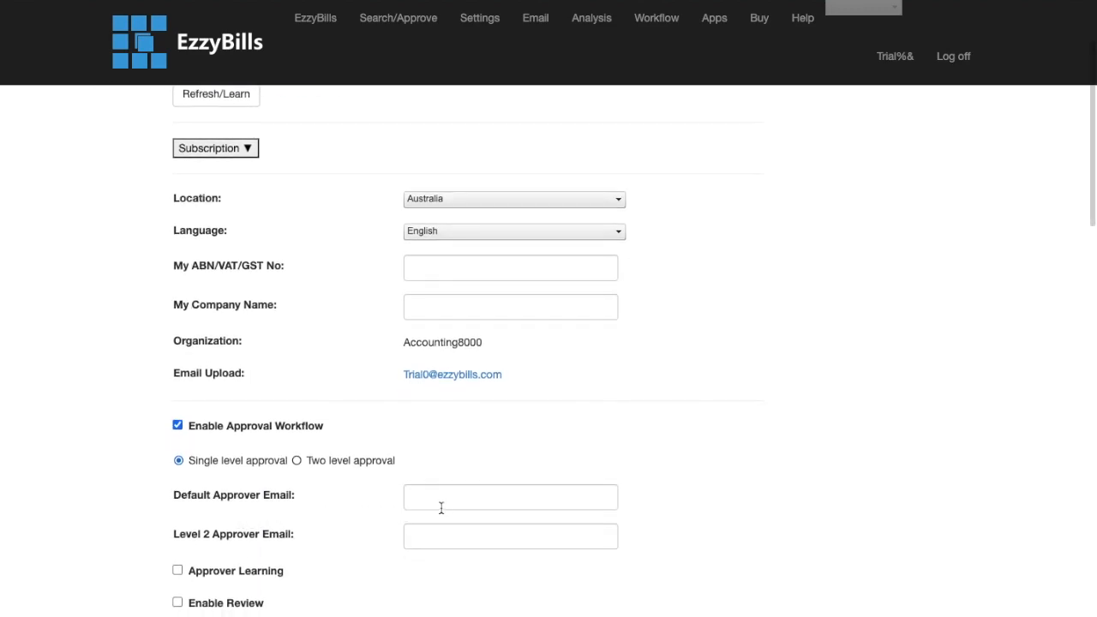
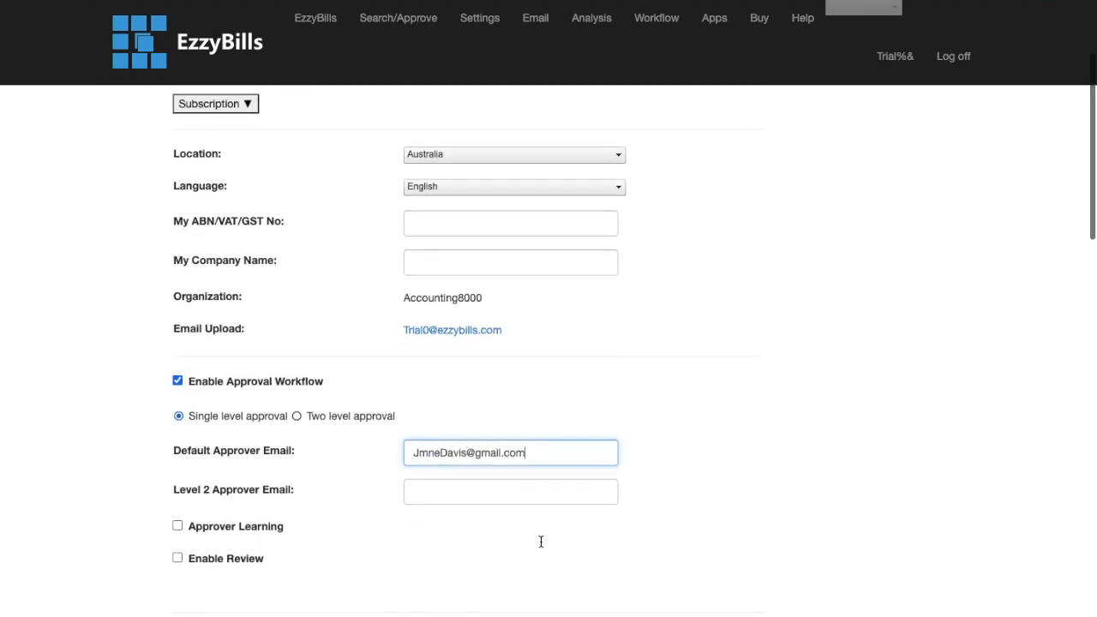
scroll(down, 3)
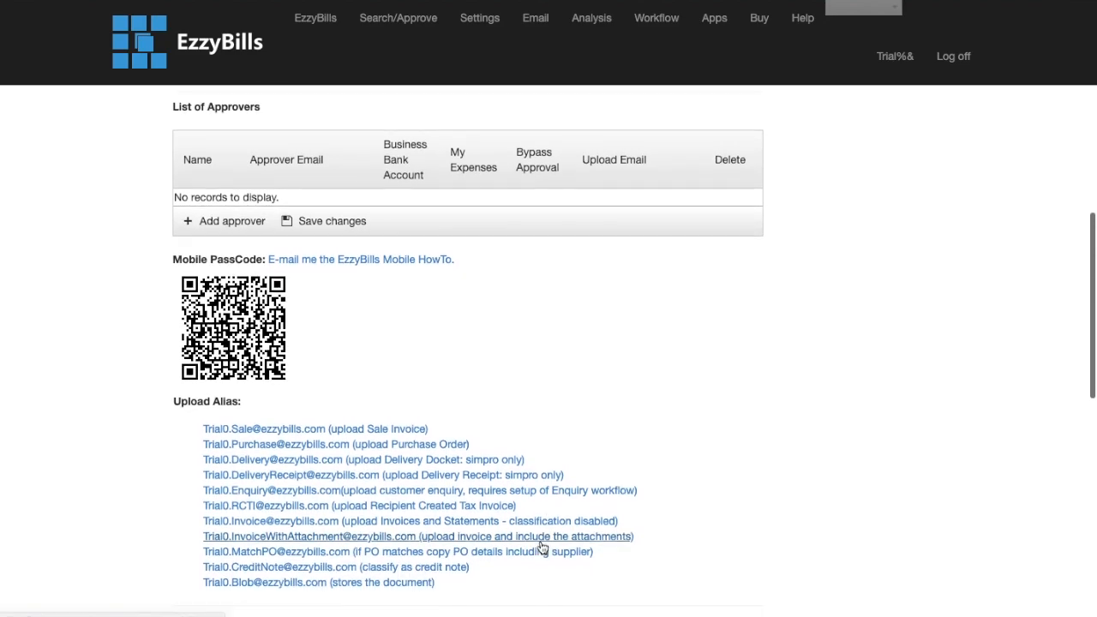
scroll(down, 3)
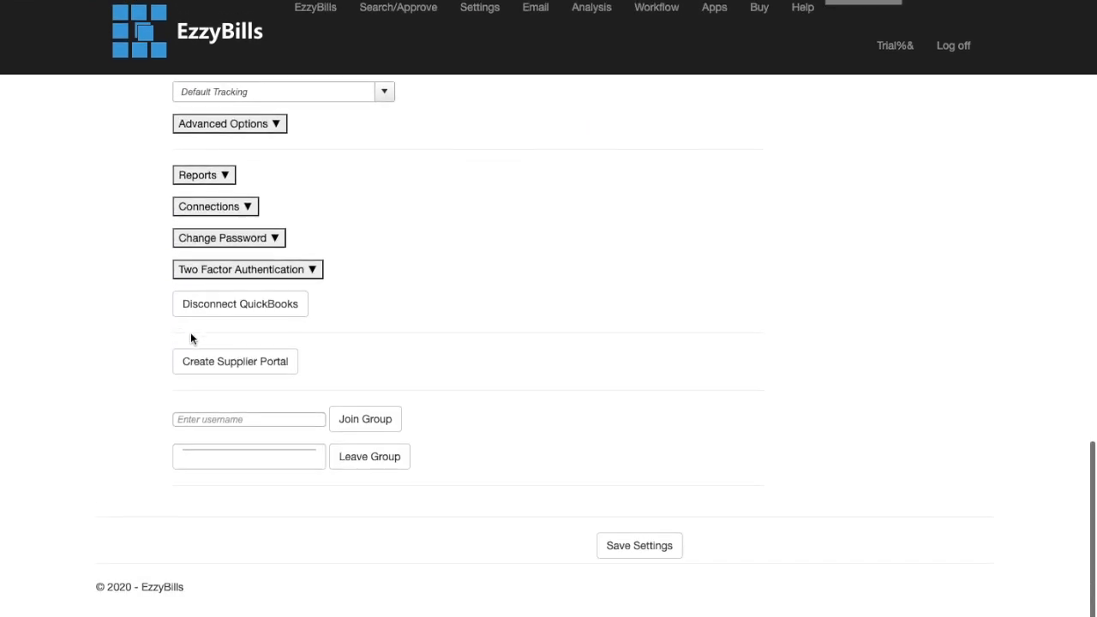
click(637, 545)
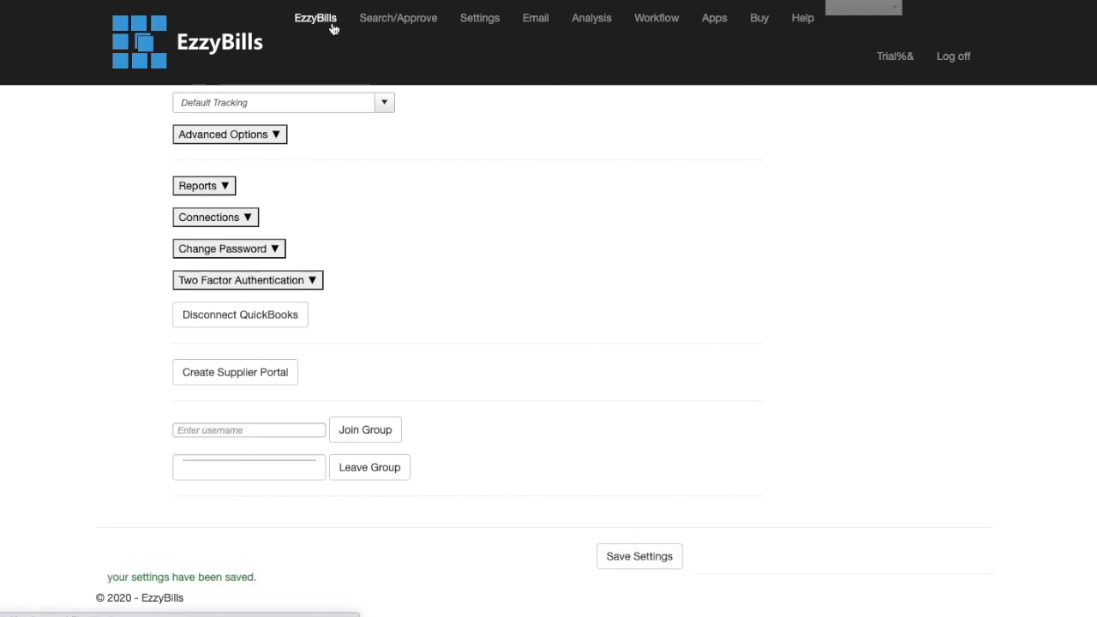
click(315, 17)
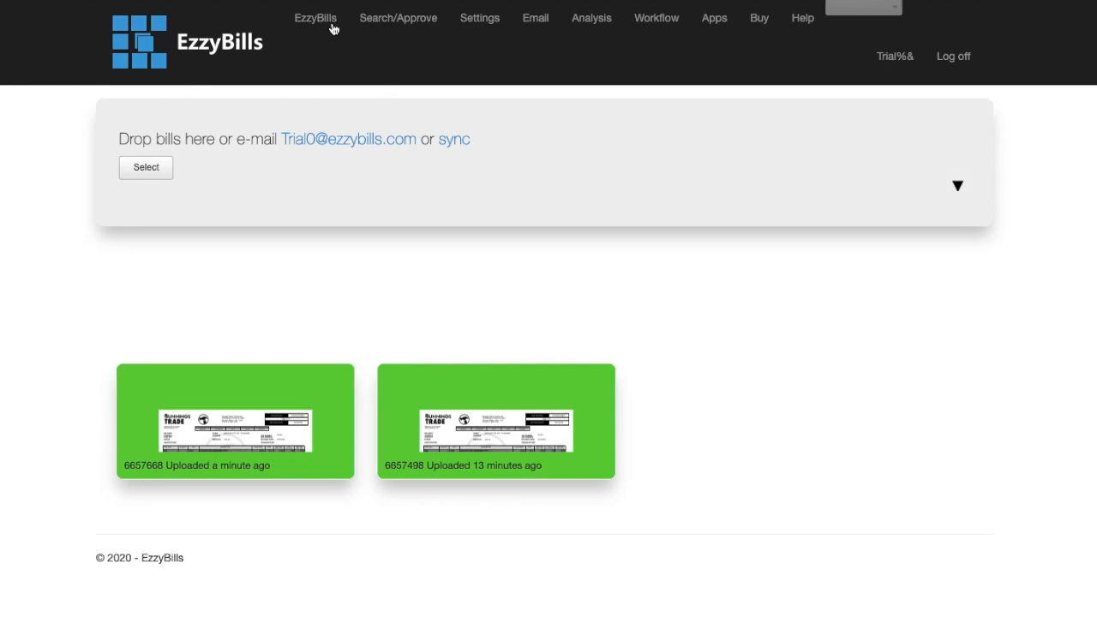
Select and upload 6619823.pdf through the file dialog.
click(146, 168)
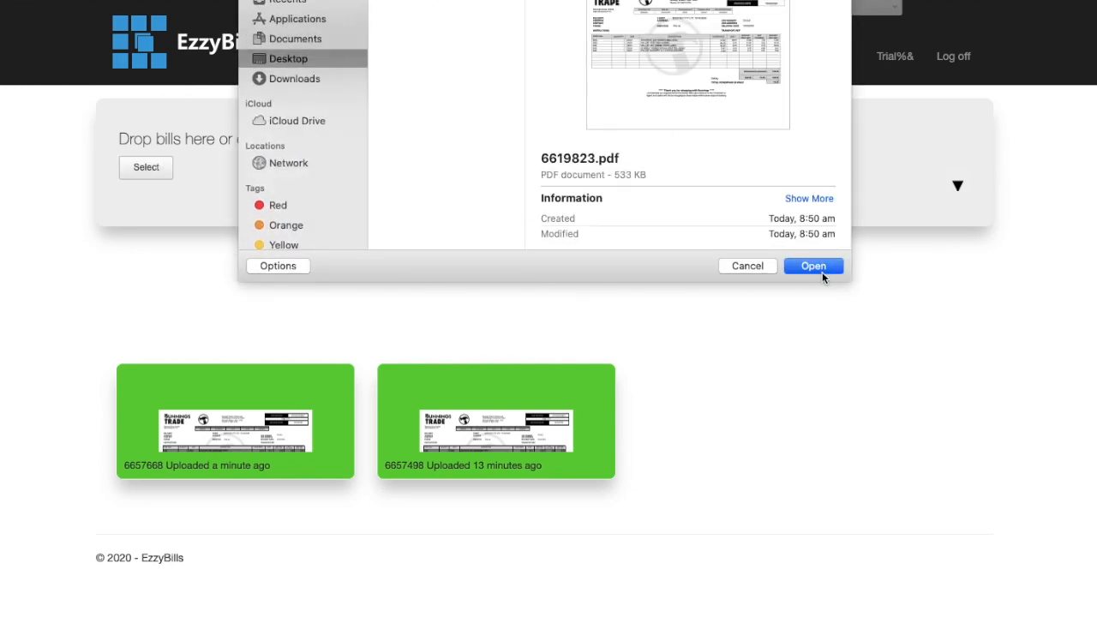
click(813, 266)
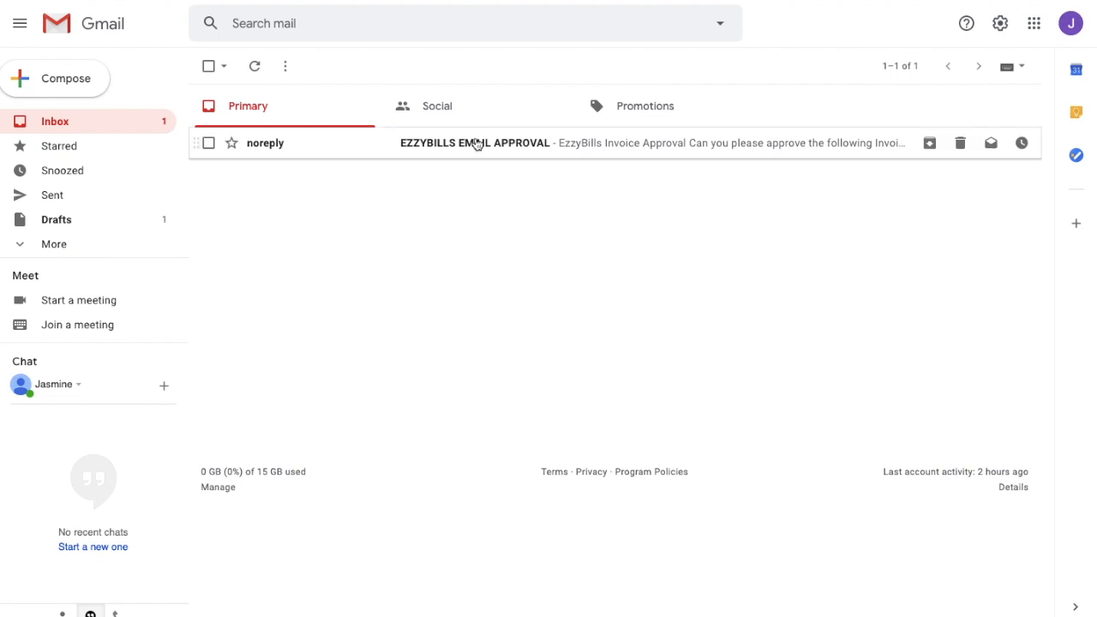
Open the EZZYBILLS EMAIL APPROVAL message for the Bunnings invoice totalling $128.39.
click(473, 144)
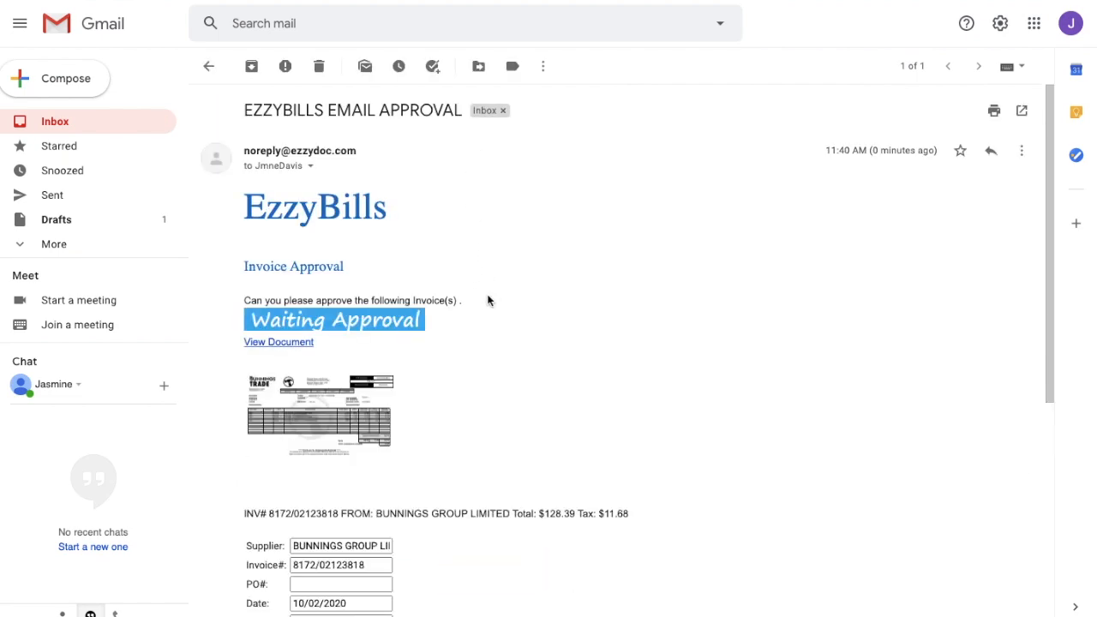
click(278, 341)
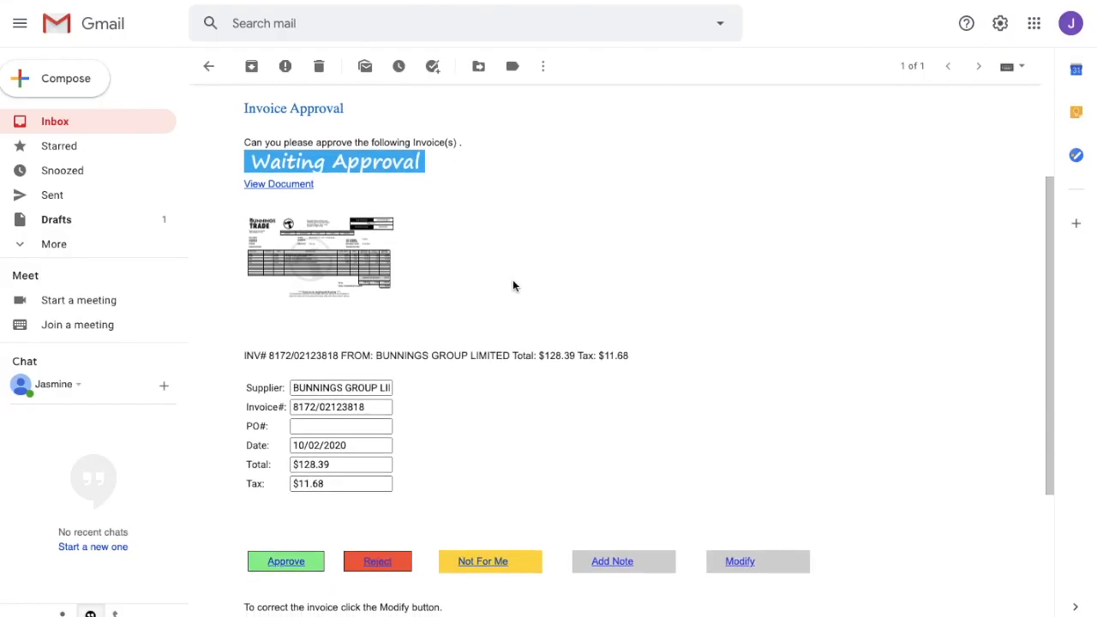
mouse_move(352, 247)
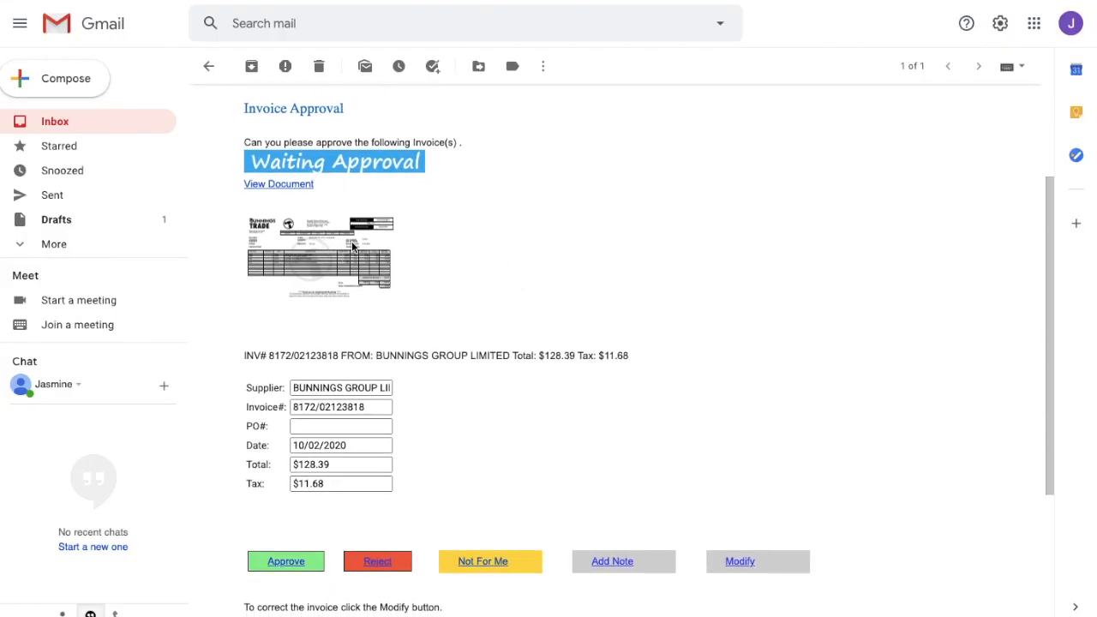
mouse_move(402, 445)
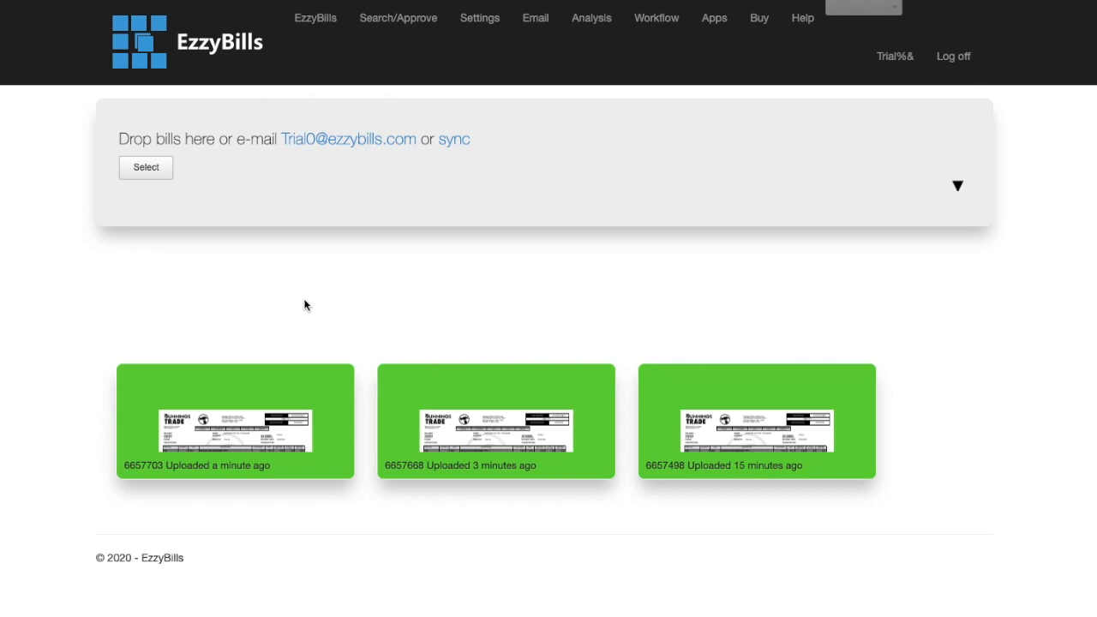
mouse_move(300, 322)
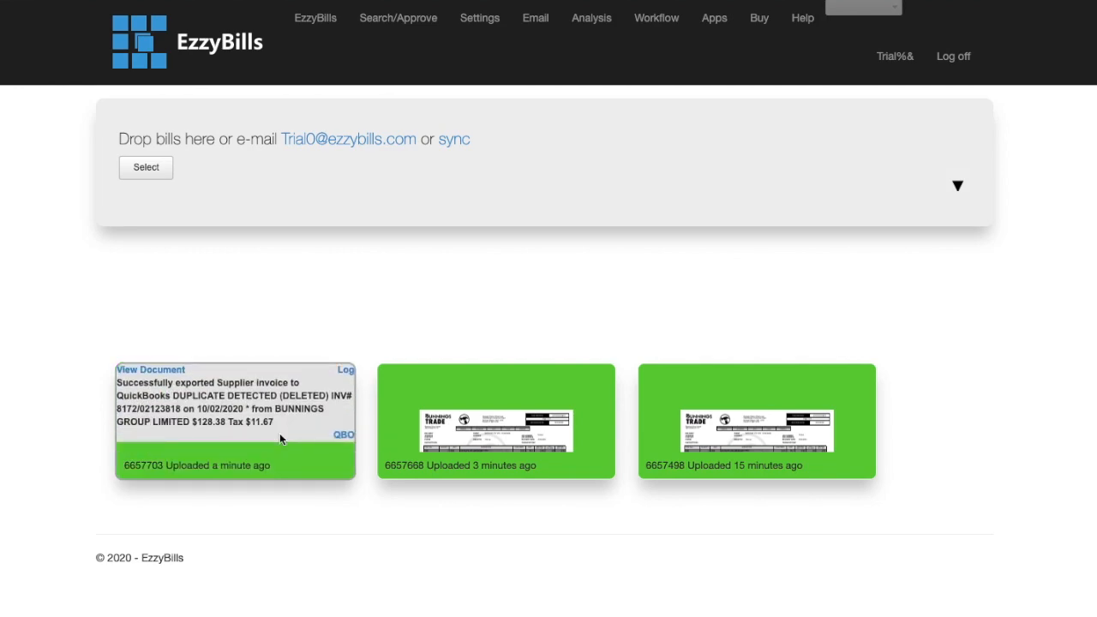
mouse_move(226, 403)
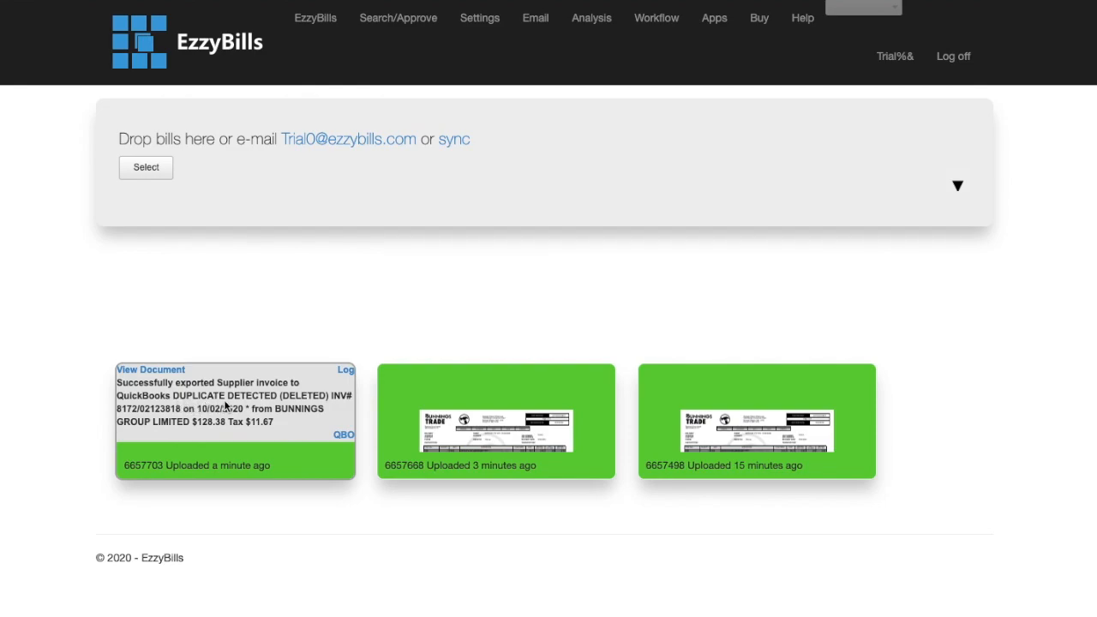
mouse_move(305, 402)
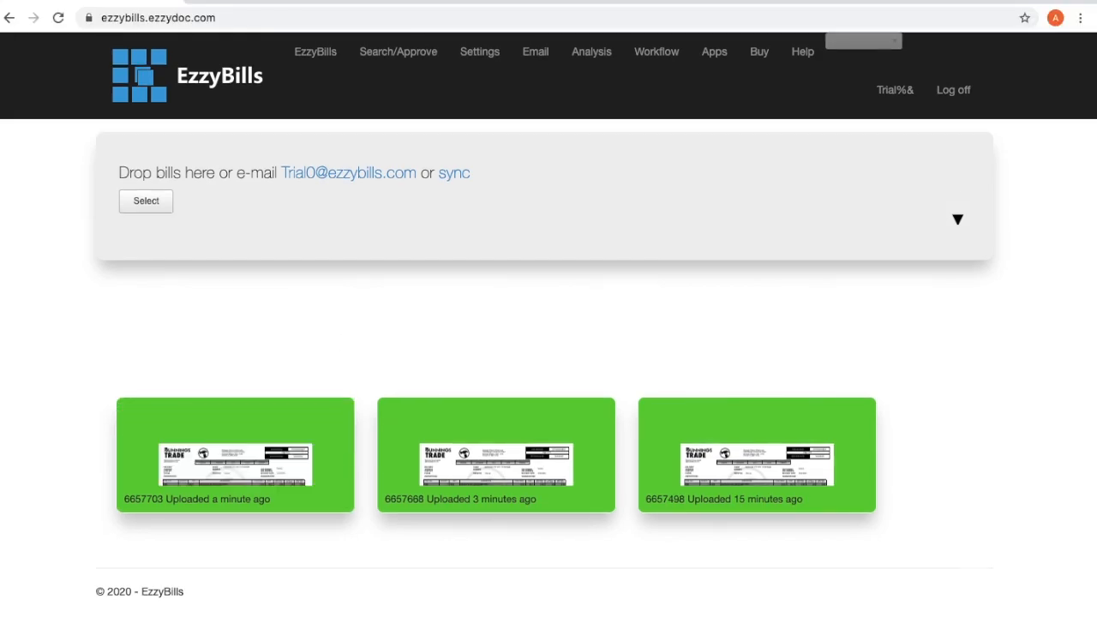
scroll(down, 3)
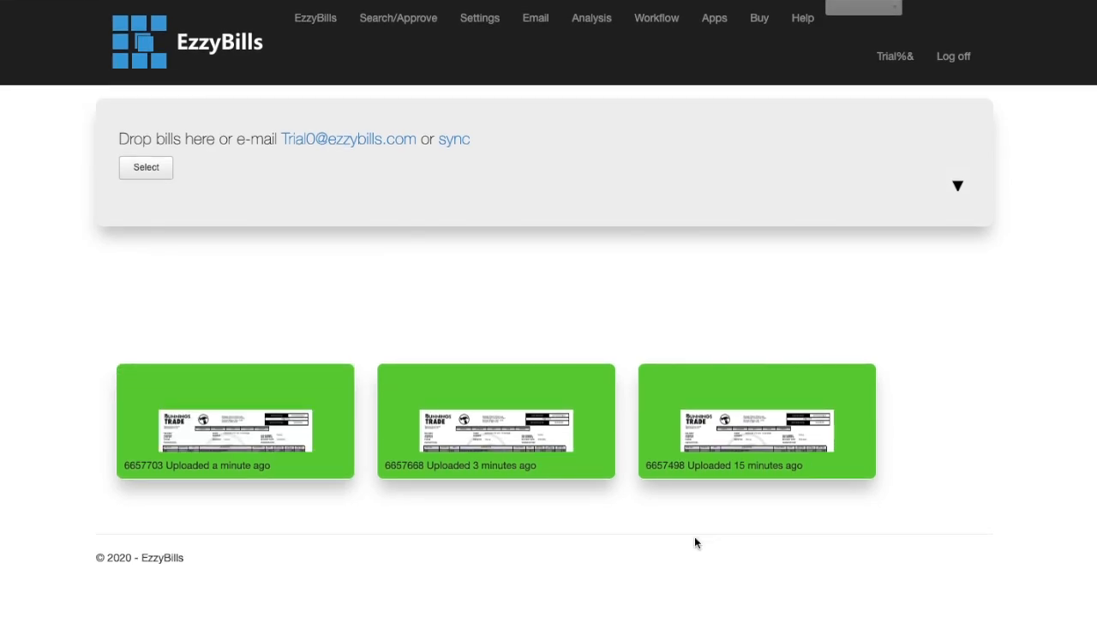